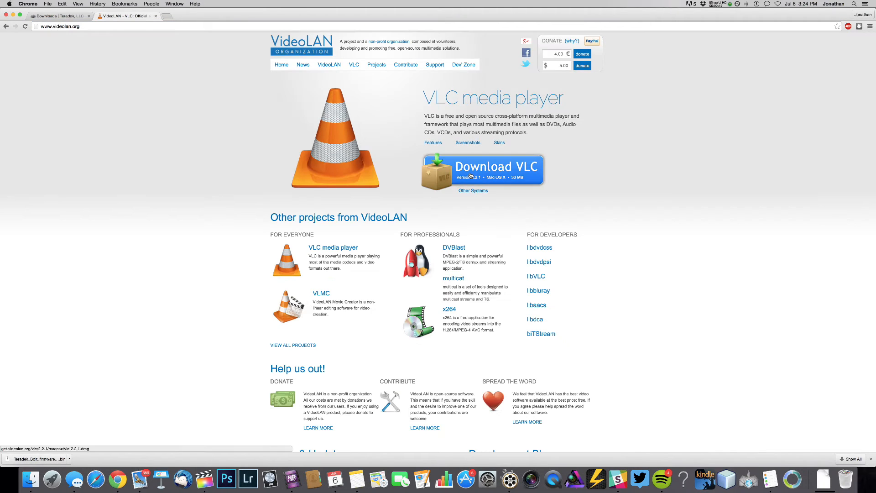
Step: Start the download of vlc-2.2.1.dmg for Mac from videolan.org
left_click(469, 173)
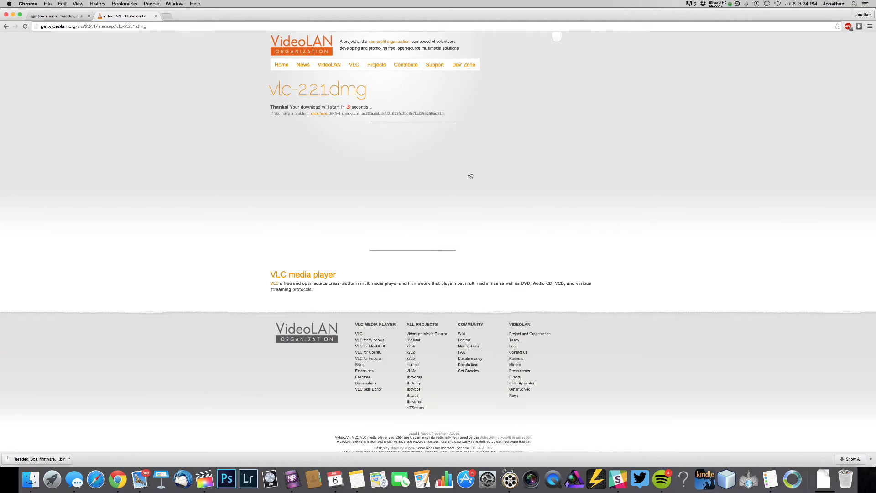
mouse_move(412, 186)
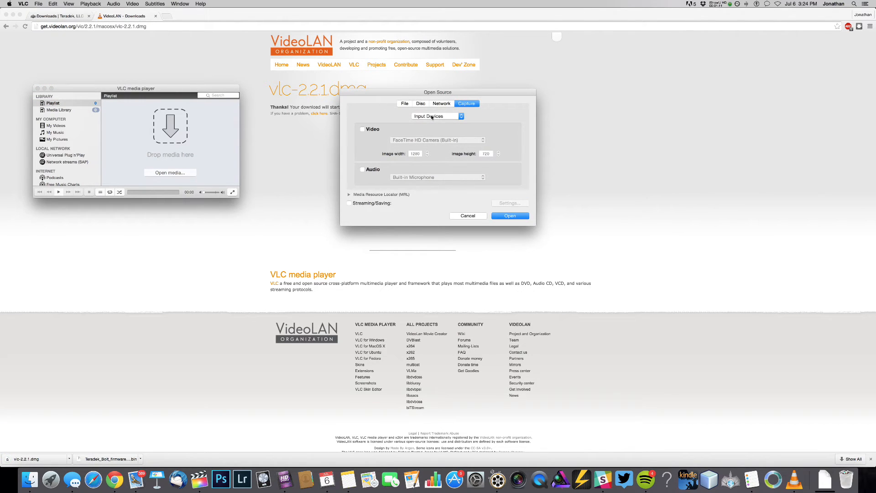
Step: Capture video from the Bolt device and enable Streaming/Saving in Open Source
left_click(362, 129)
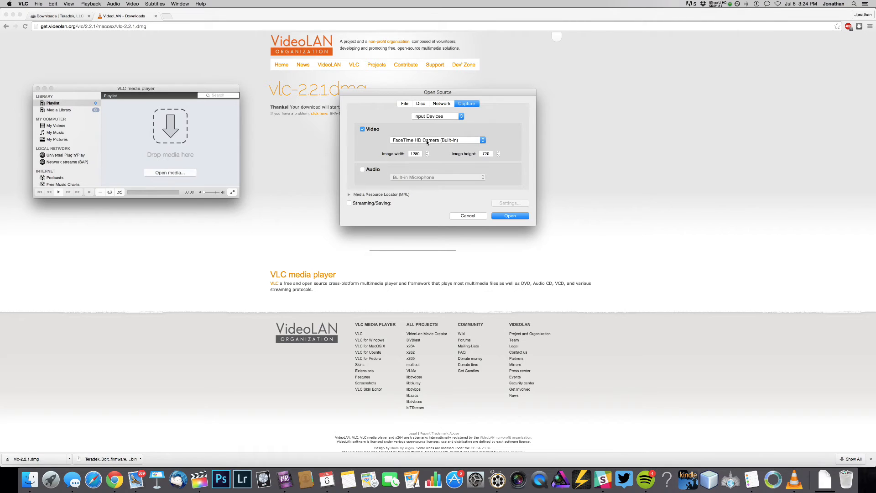
left_click(437, 140)
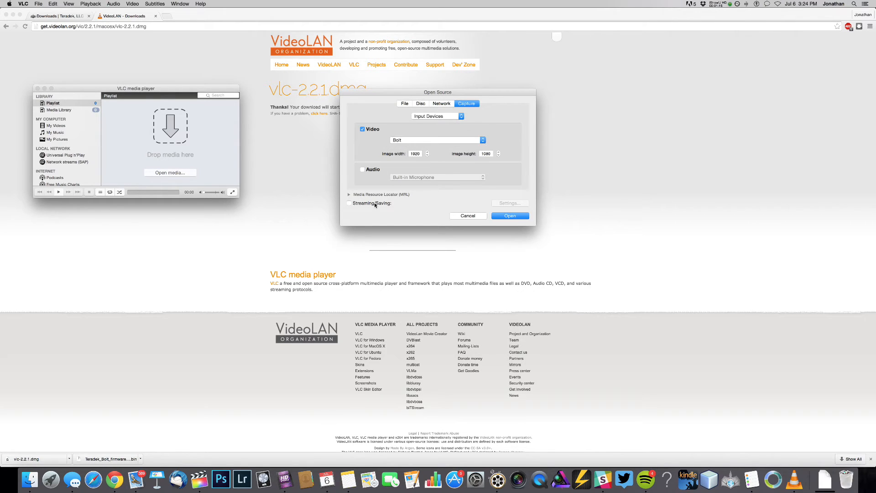
left_click(348, 203)
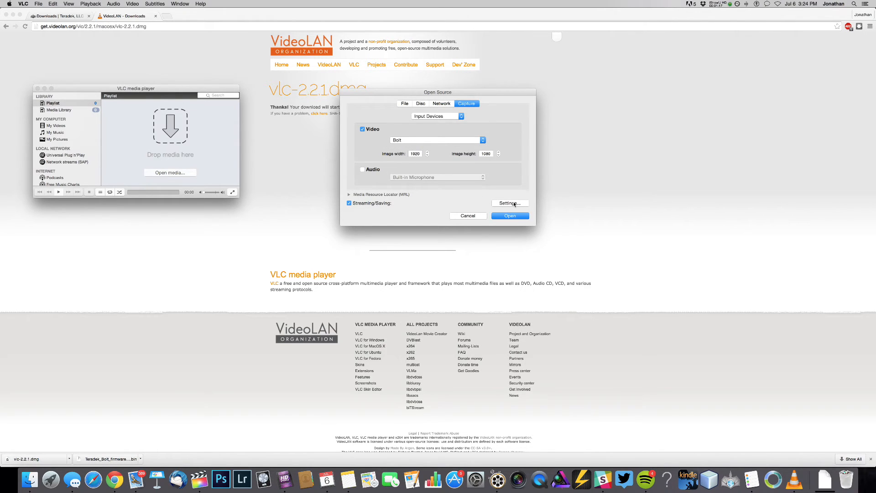
Step: Set streaming output to display locally and save as 'Bolt Tutorial' in Documents
left_click(509, 204)
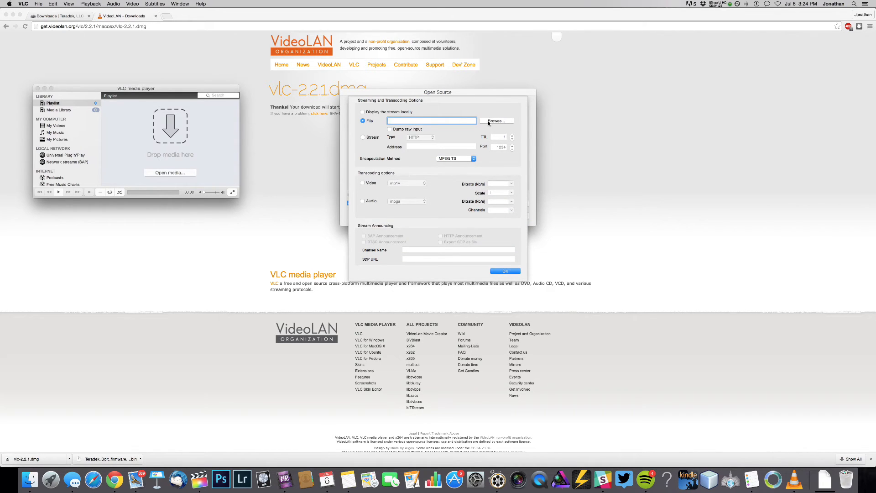
left_click(363, 112)
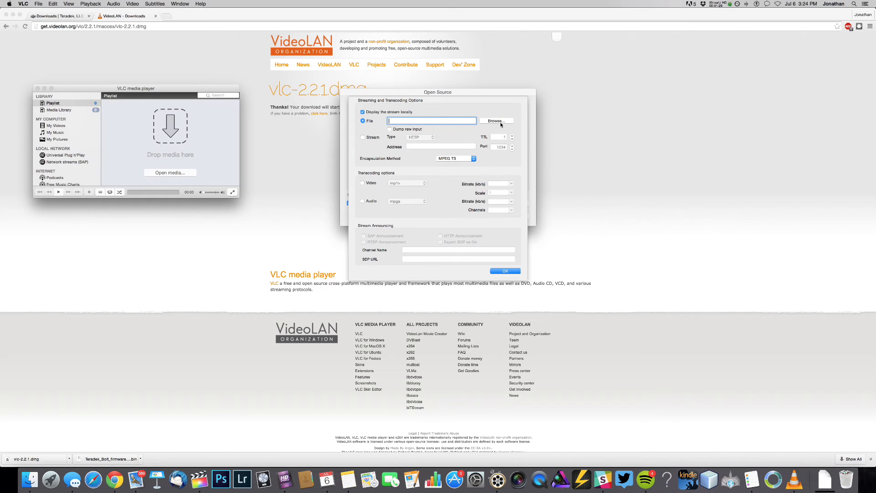
left_click(496, 121)
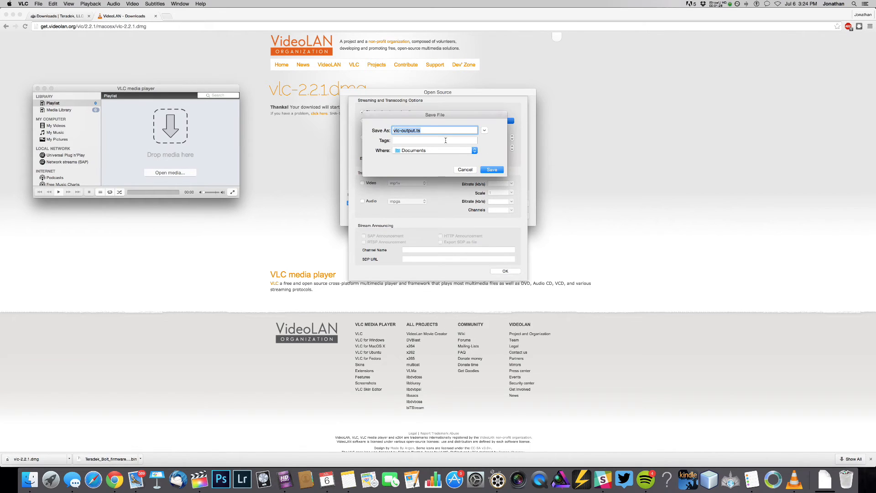
type("Bolot")
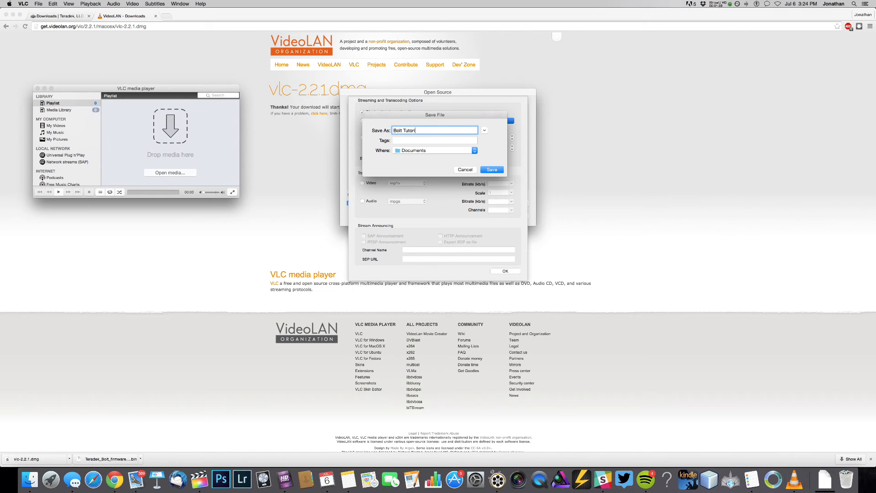
left_click(492, 170)
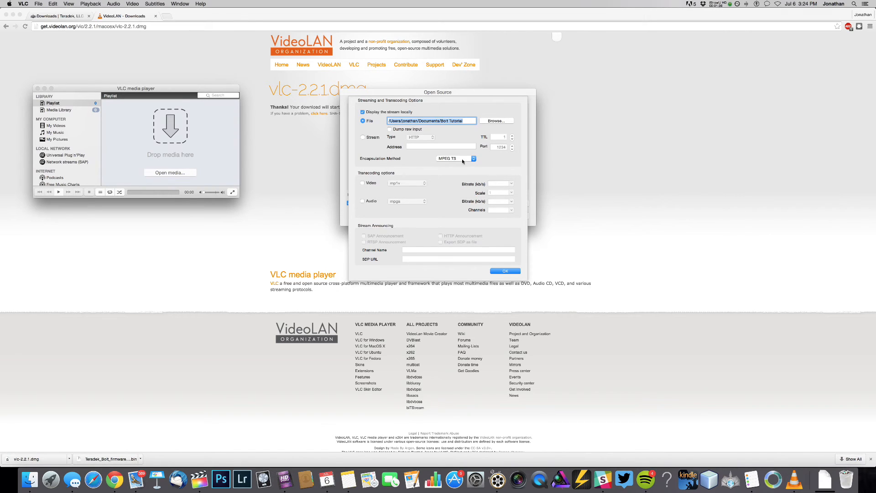
left_click(456, 159)
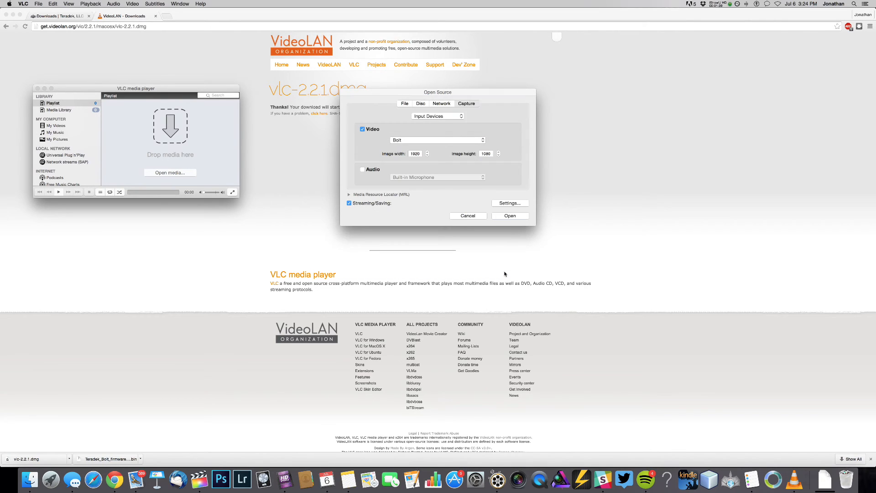
Step: Start the Bolt capture so it plays as a qtcapture playlist item
left_click(510, 215)
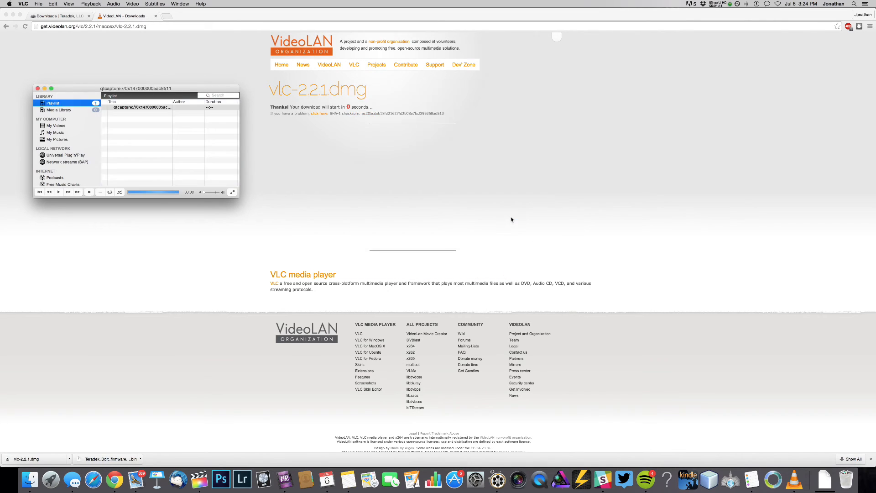